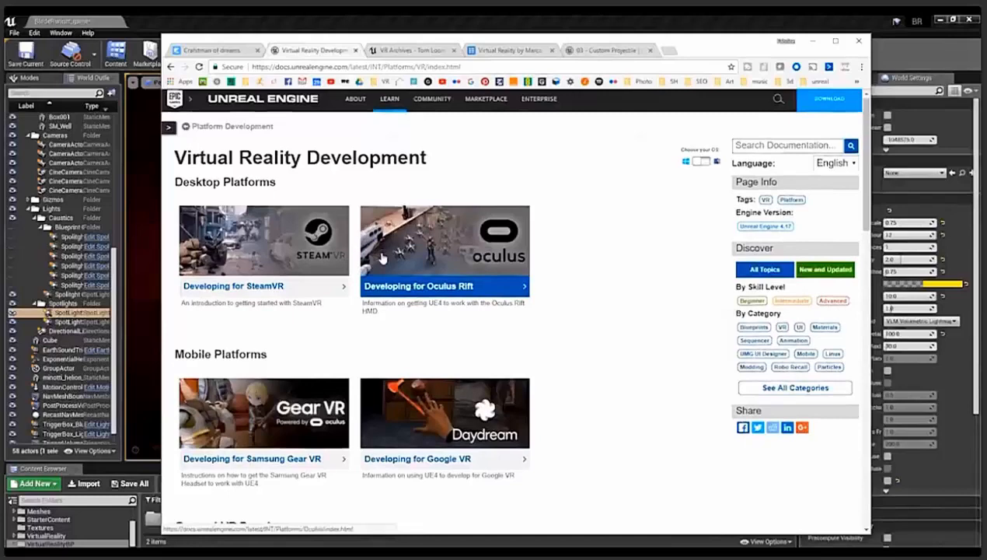
View the Getting Started with VR in Unreal Engine 4 article, then move to the ZEEF Virtual Reality resources page.
scroll("down", 3)
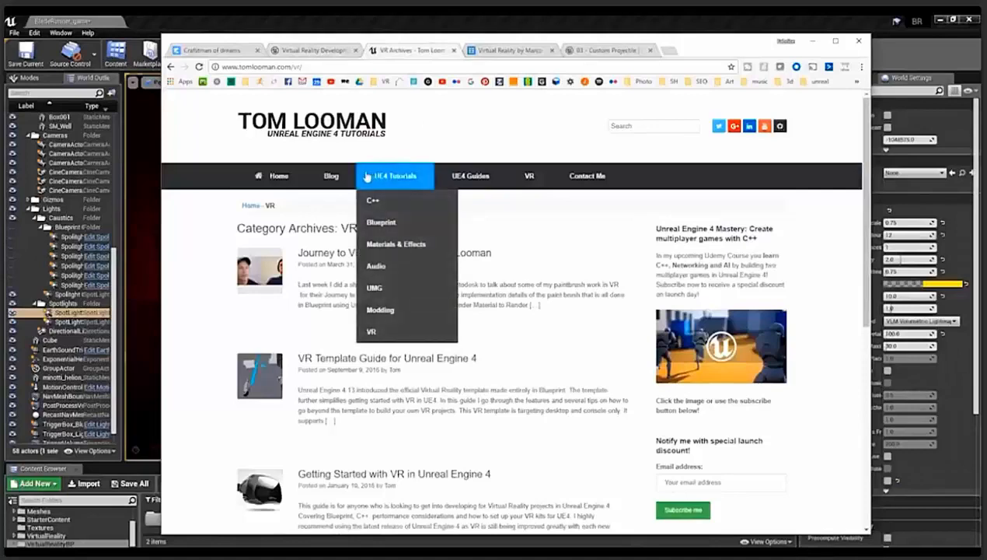
mouse_move(381, 333)
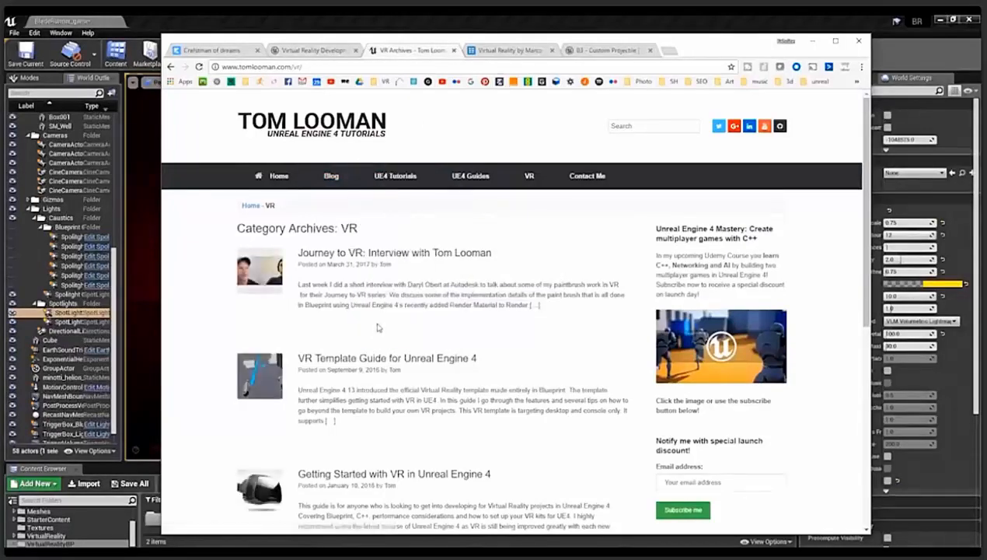
left_click(393, 473)
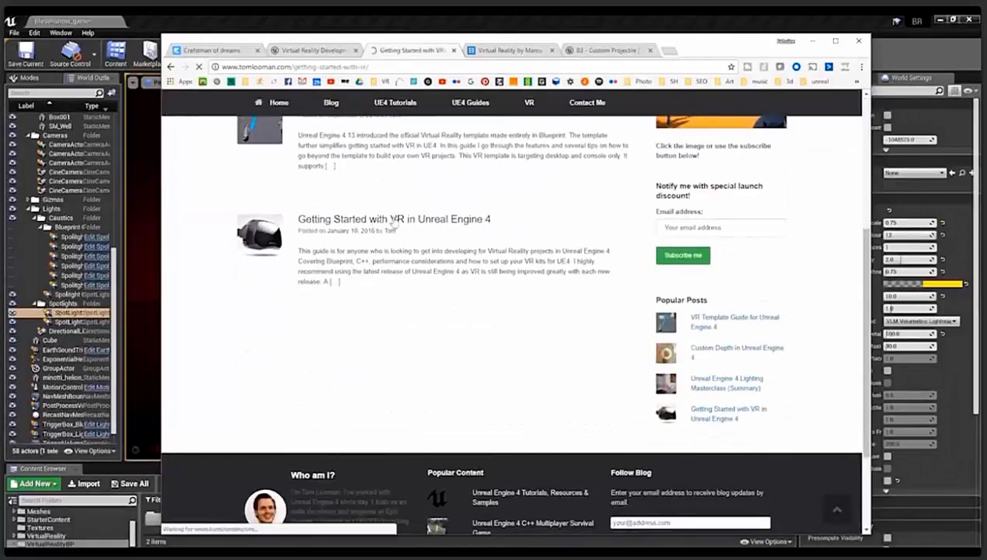
scroll("up", 3)
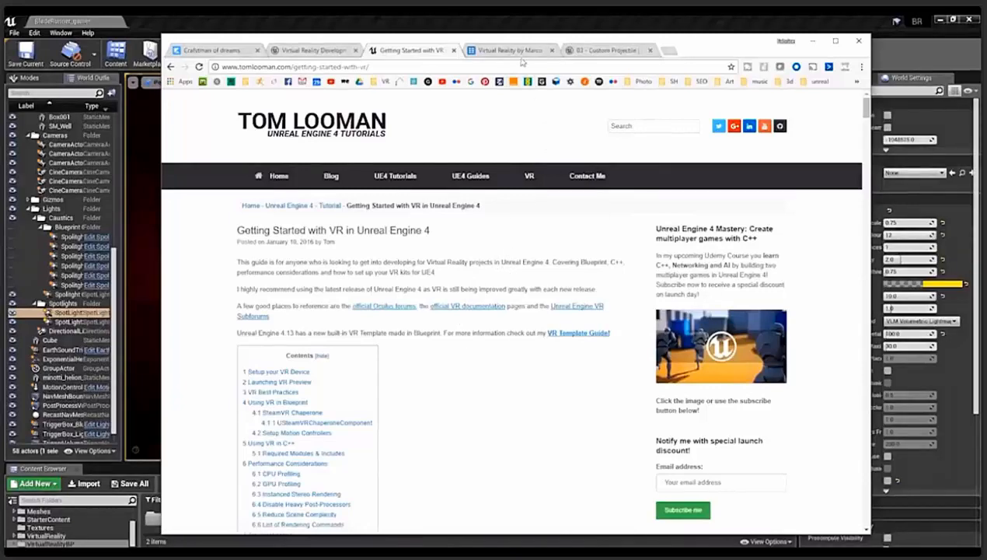
left_click(510, 50)
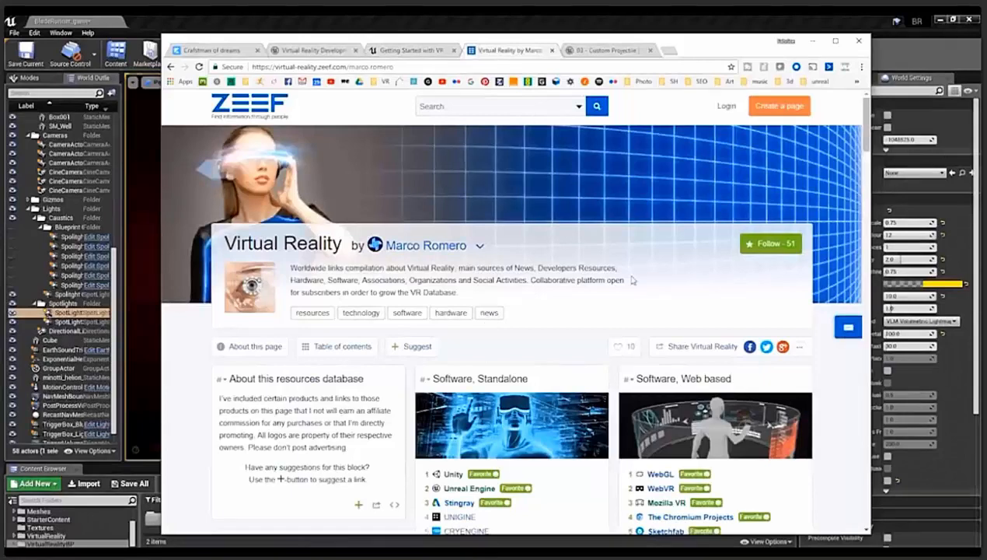
scroll("down", 3)
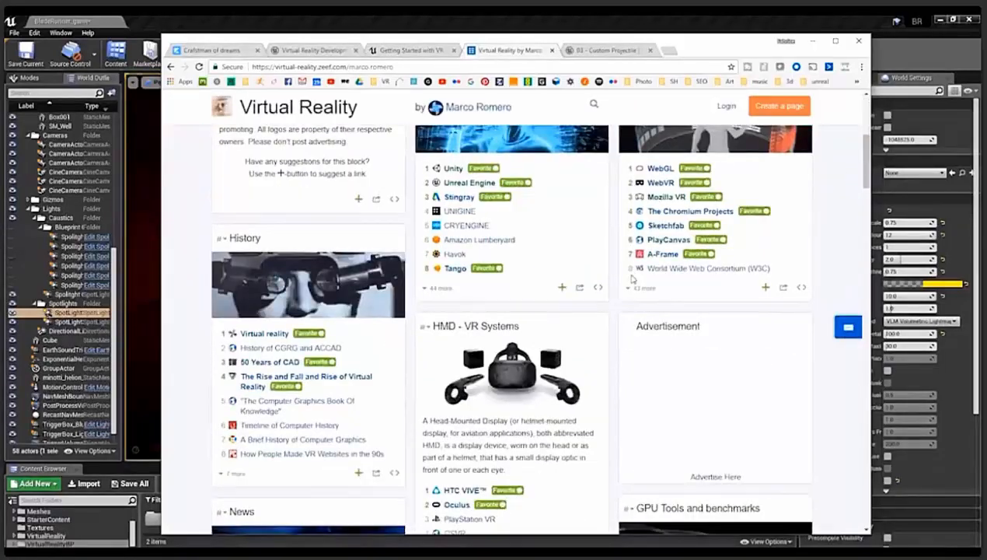
scroll("down", 3)
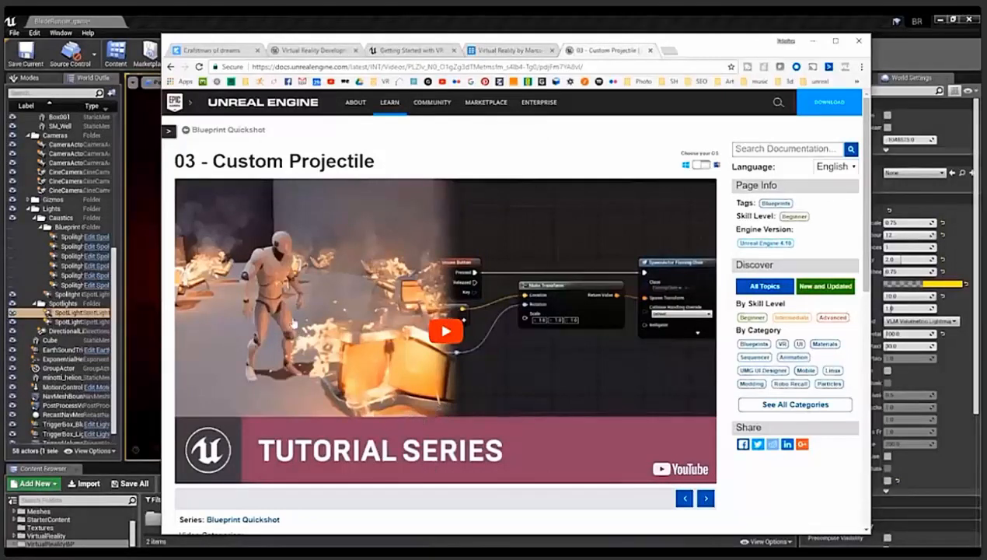
mouse_move(317, 207)
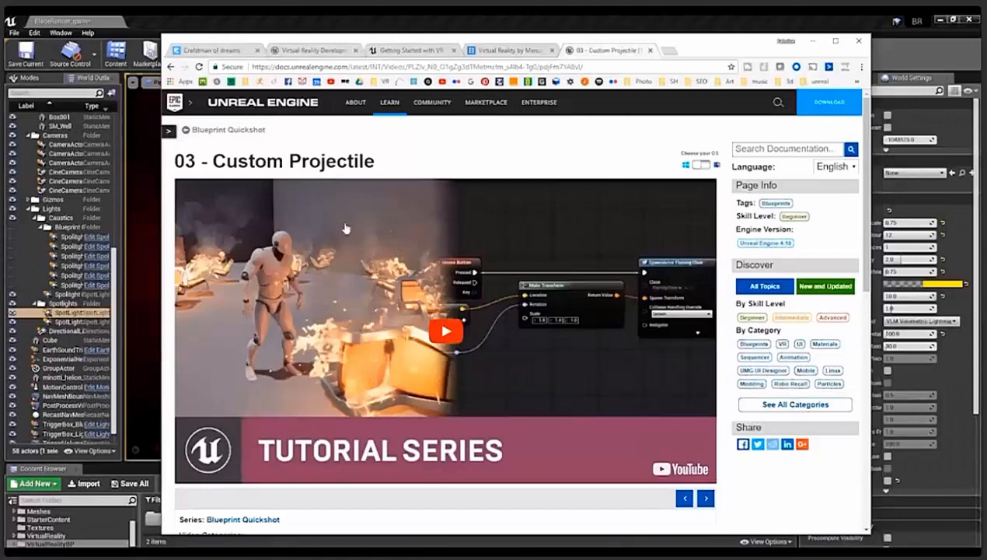
Switch from the Custom Projectile tutorial to the 3DW Lighting in Unreal Engine course page.
left_click(214, 50)
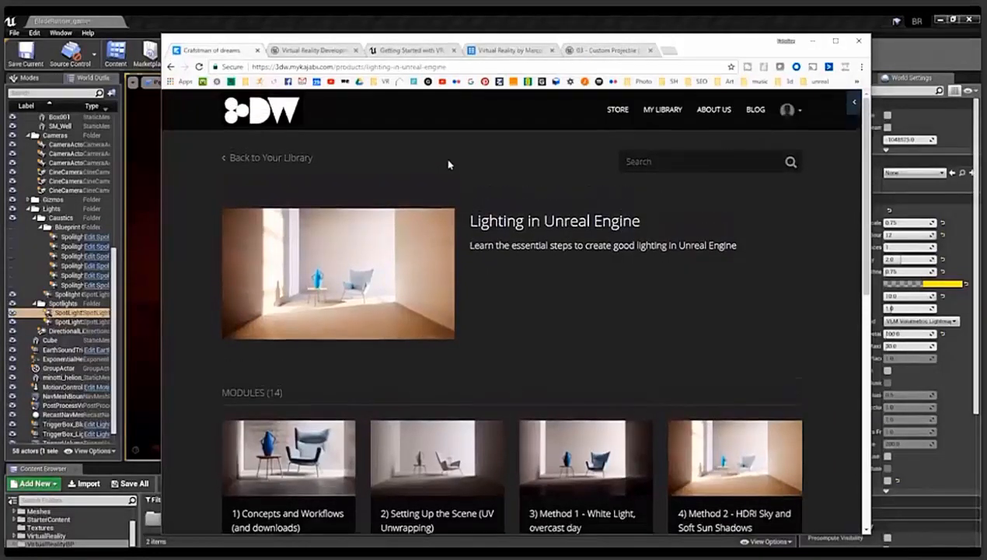
mouse_move(532, 273)
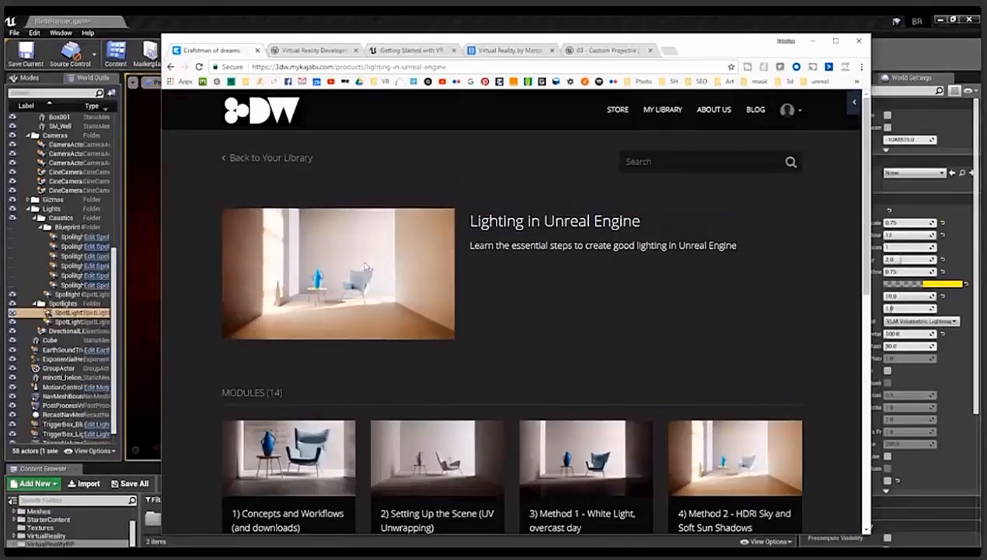
scroll("down", 3)
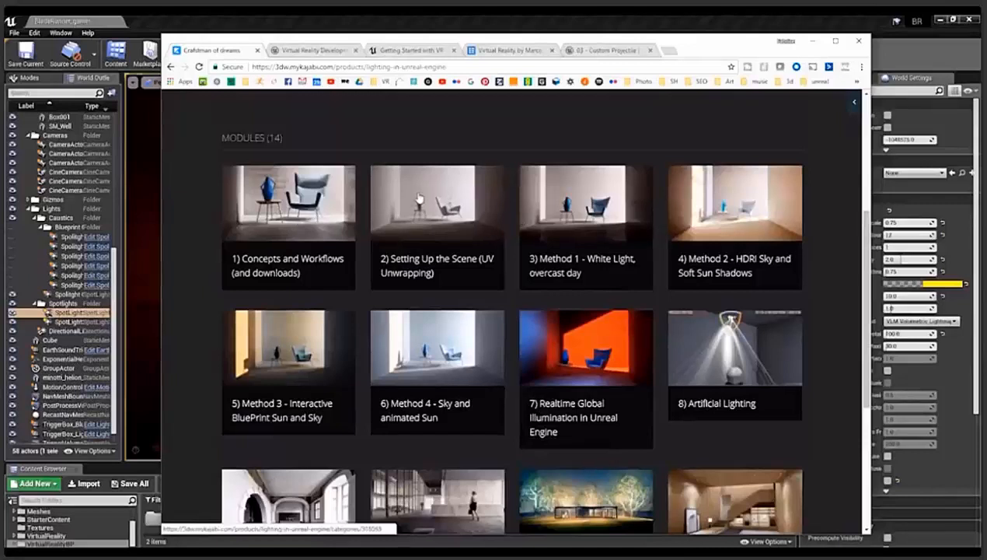
mouse_move(577, 230)
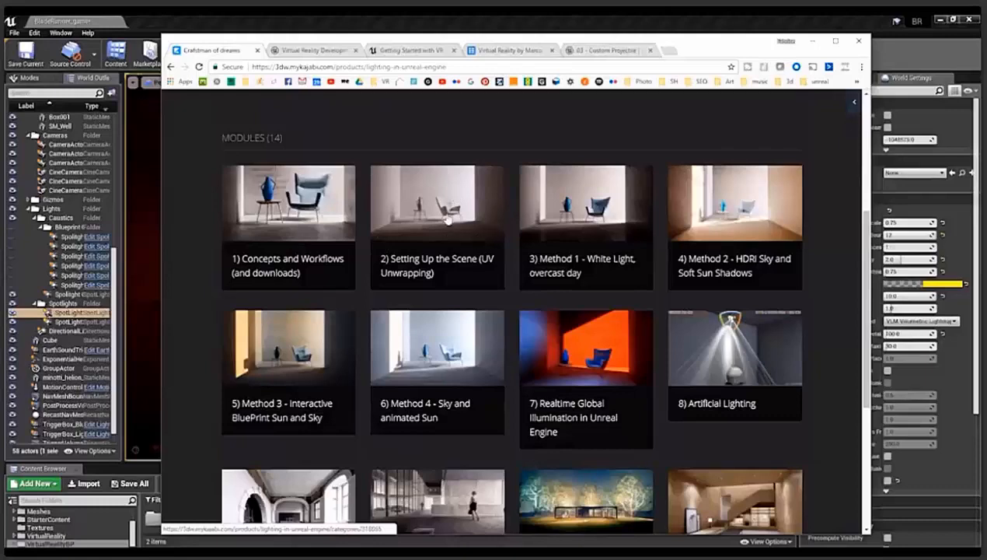
left_click(437, 225)
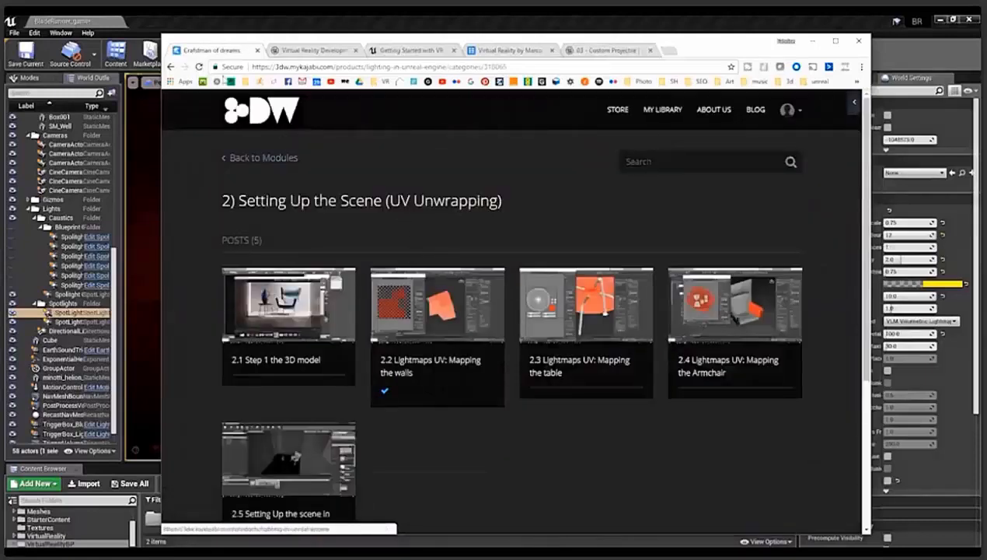
left_click(260, 159)
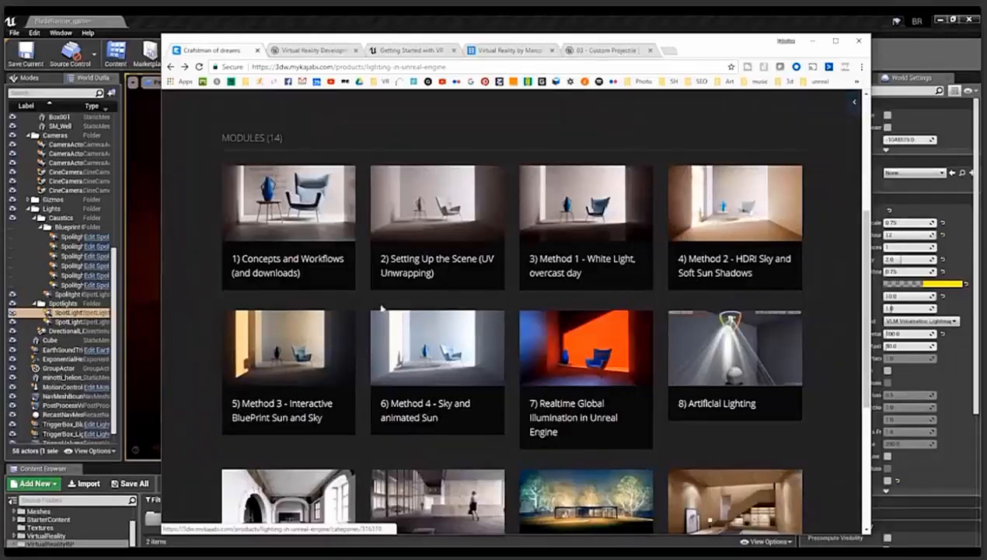
mouse_move(444, 302)
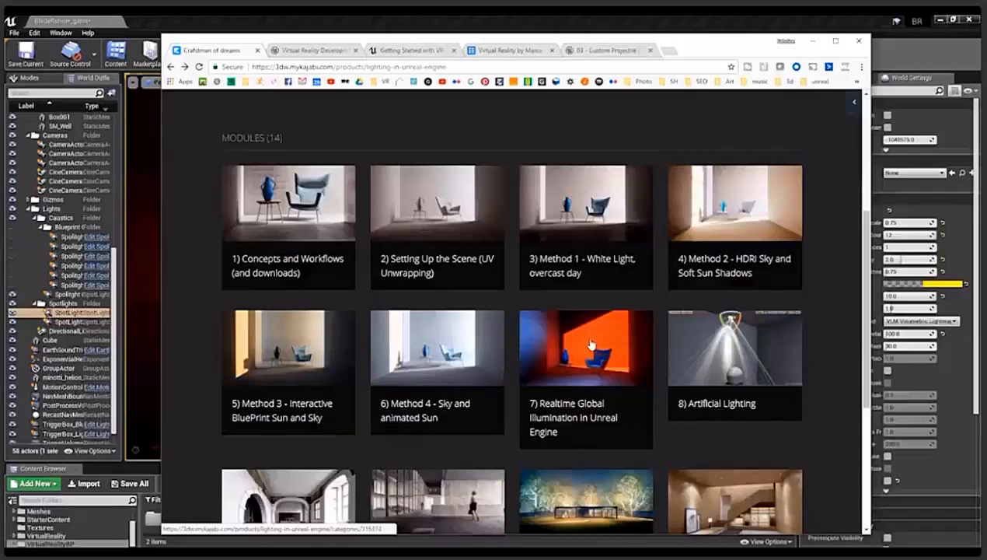
left_click(734, 354)
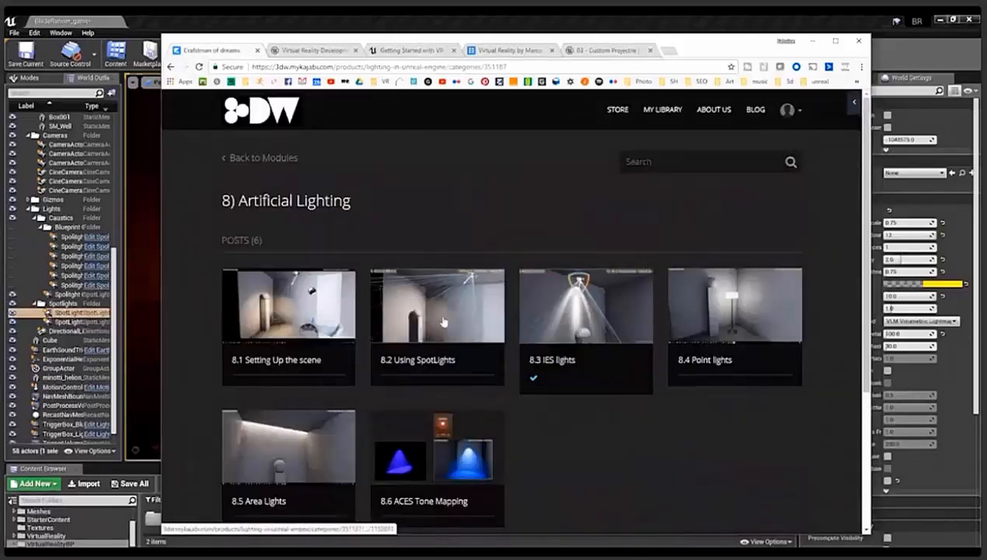
mouse_move(621, 302)
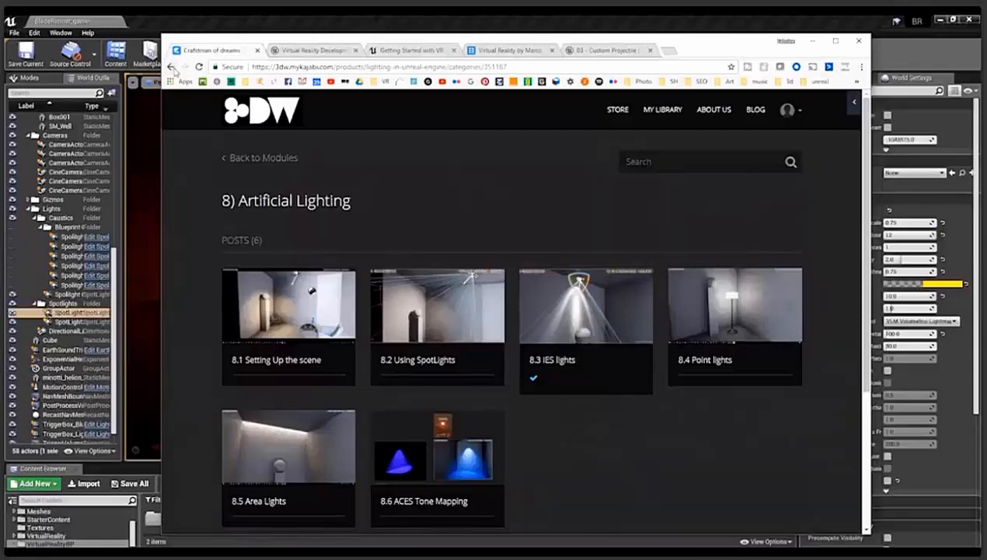
left_click(259, 157)
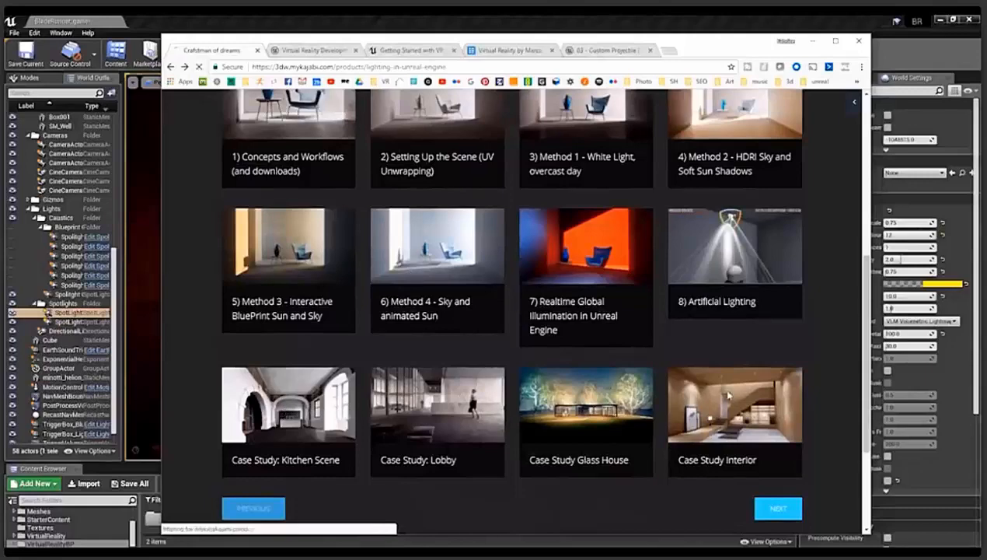
Leave the Interior Case Study lesson and return to the course module grid.
left_click(734, 405)
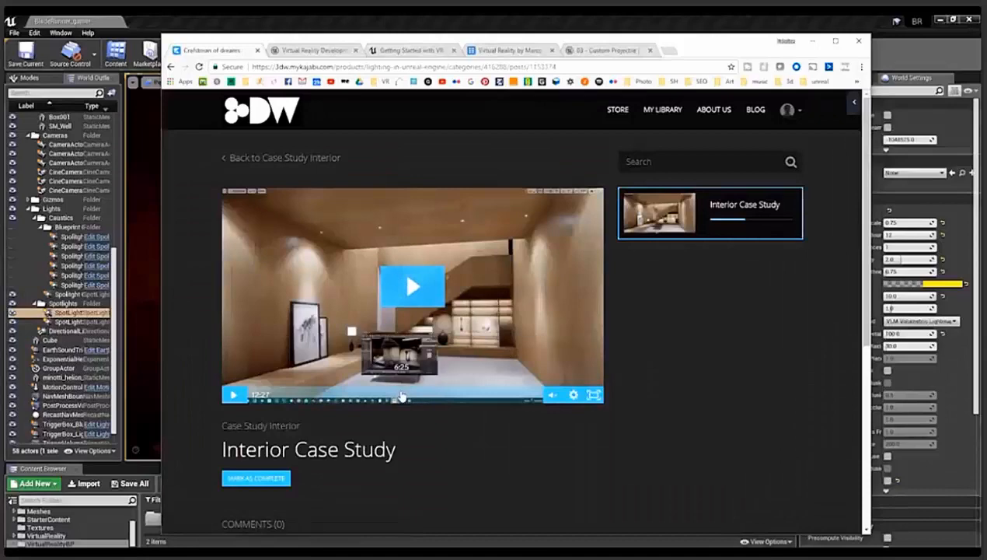
left_click(412, 286)
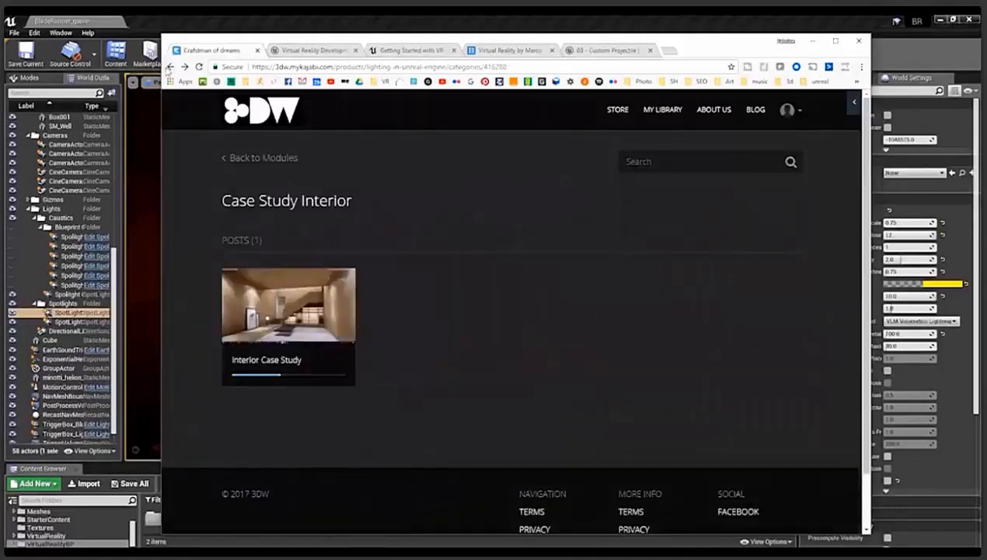
left_click(260, 158)
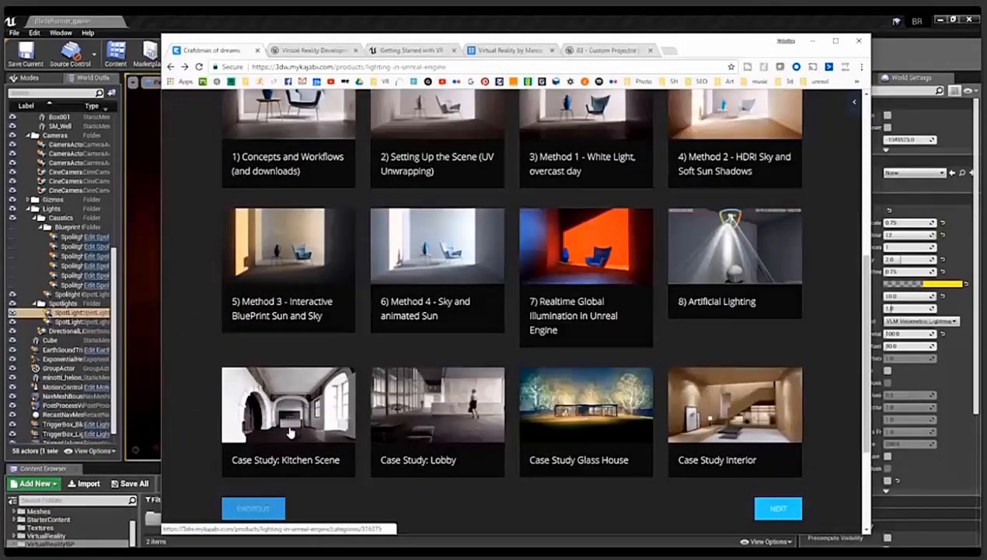
mouse_move(283, 383)
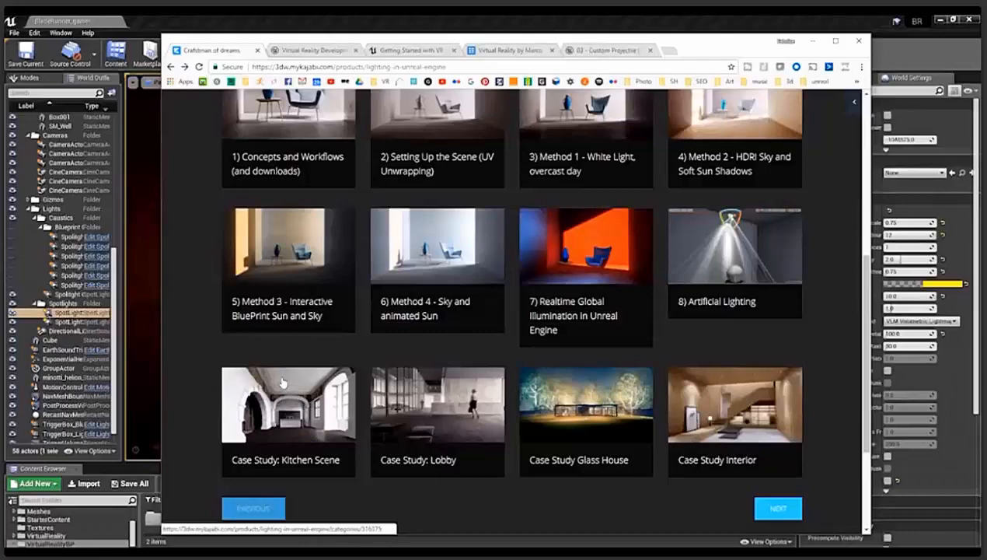
mouse_move(438, 417)
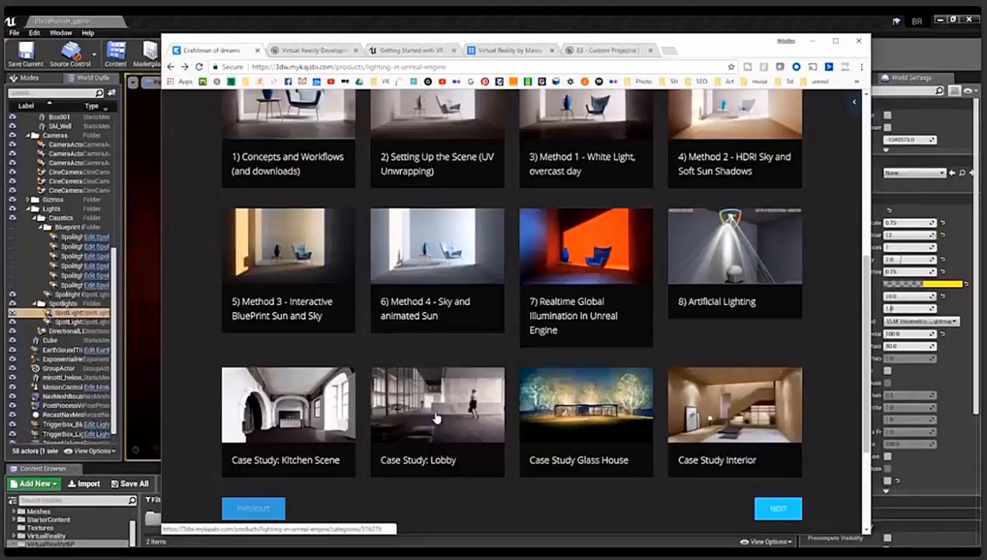
Look at the Case Study: Lobby module, then return to the module grid.
left_click(437, 404)
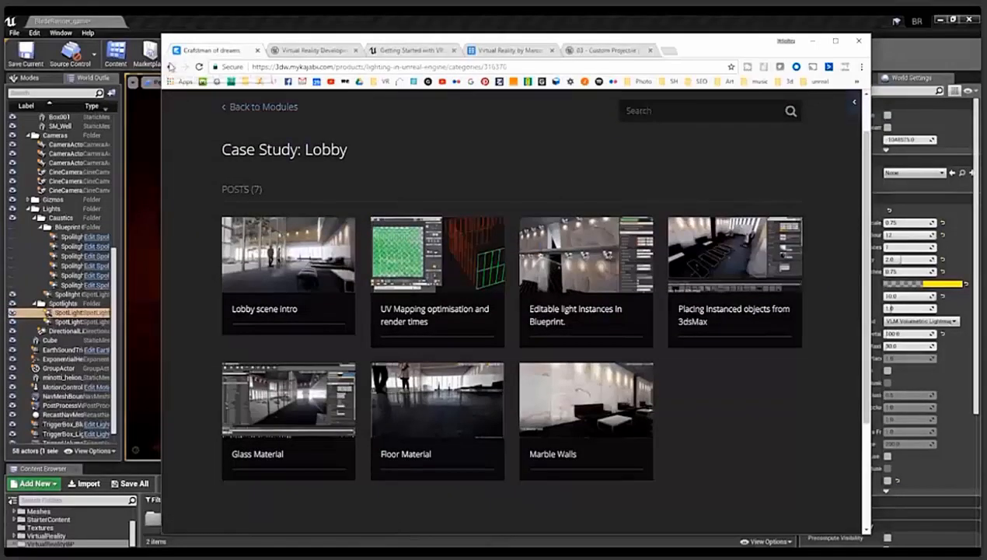
left_click(259, 106)
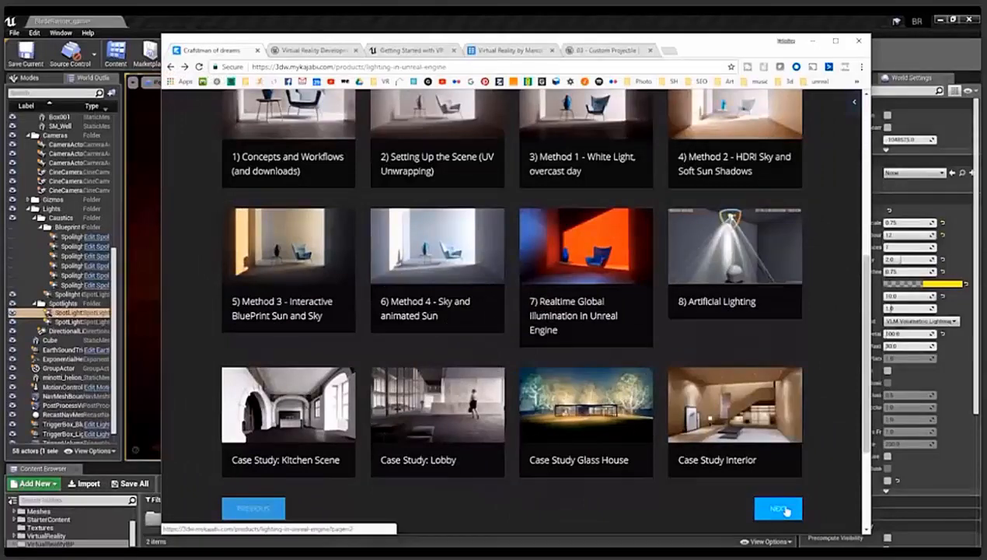
Show the second page of modules, check the Richard Kelly: 3 elements of light module, and return.
left_click(778, 507)
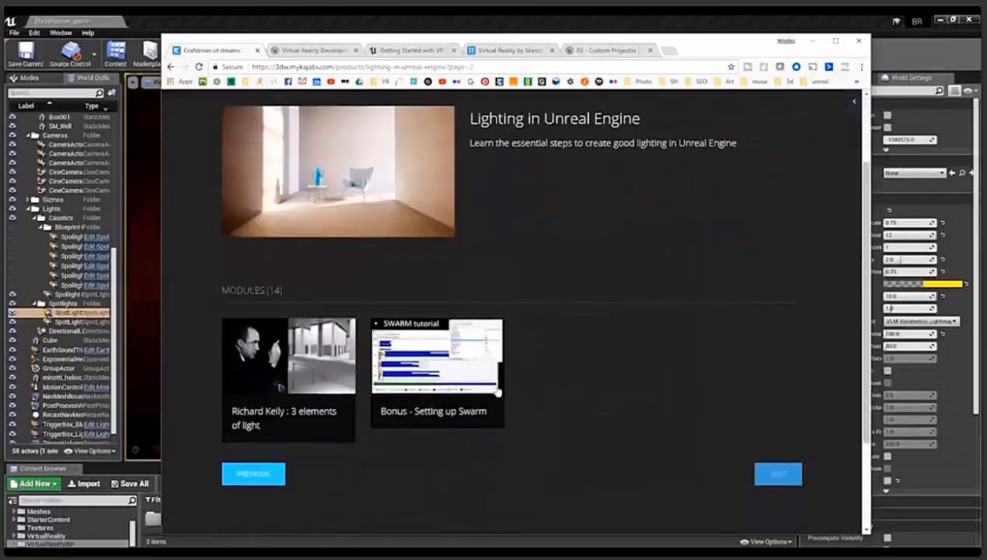
mouse_move(266, 391)
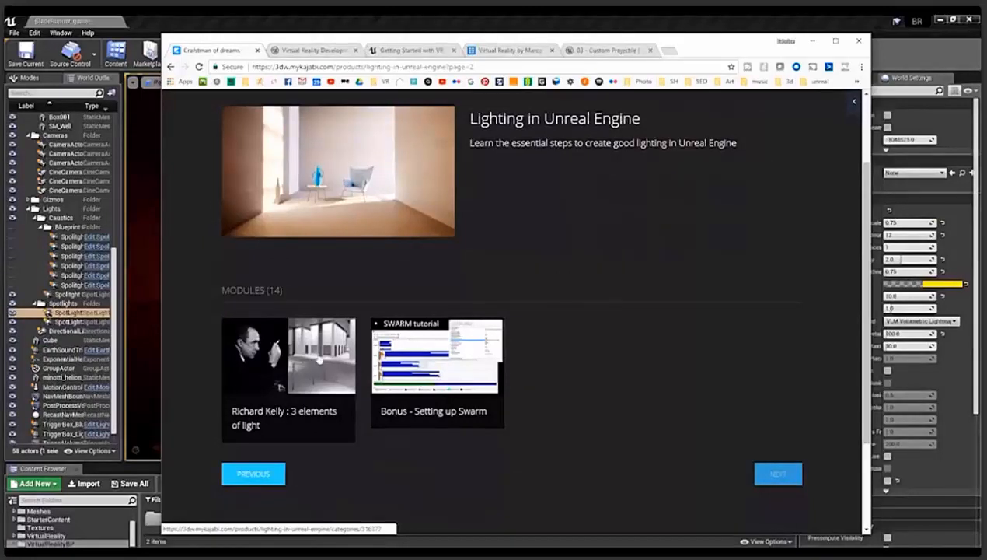
mouse_move(285, 431)
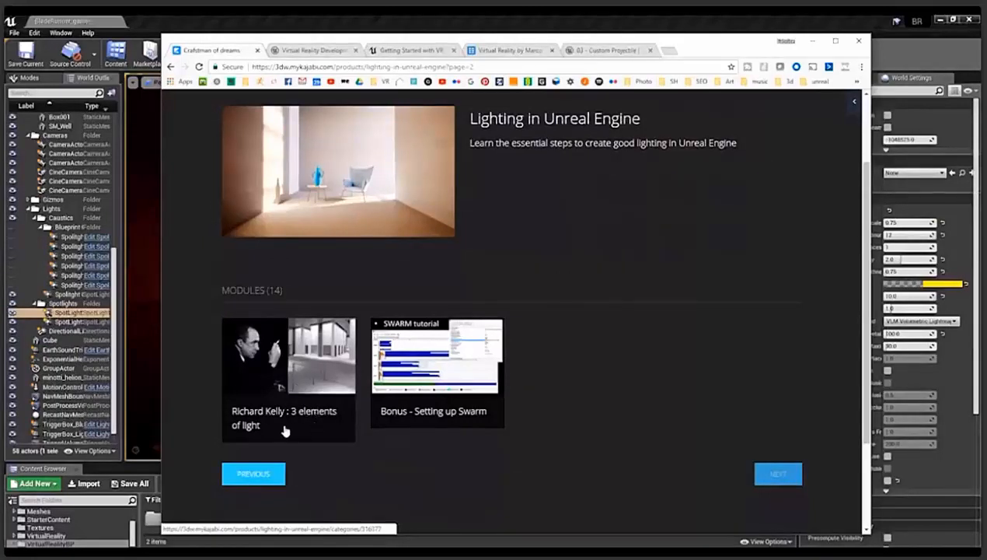
left_click(288, 357)
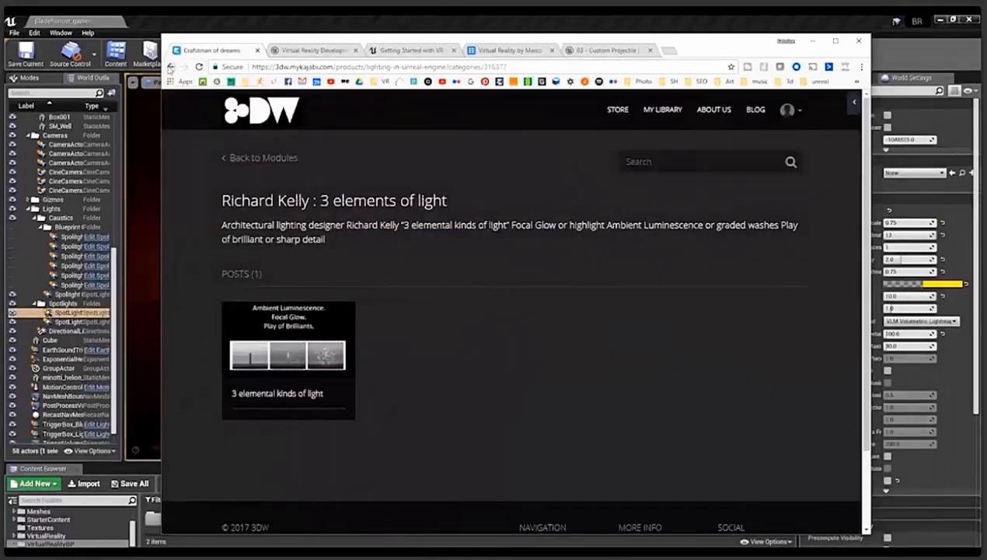
left_click(171, 65)
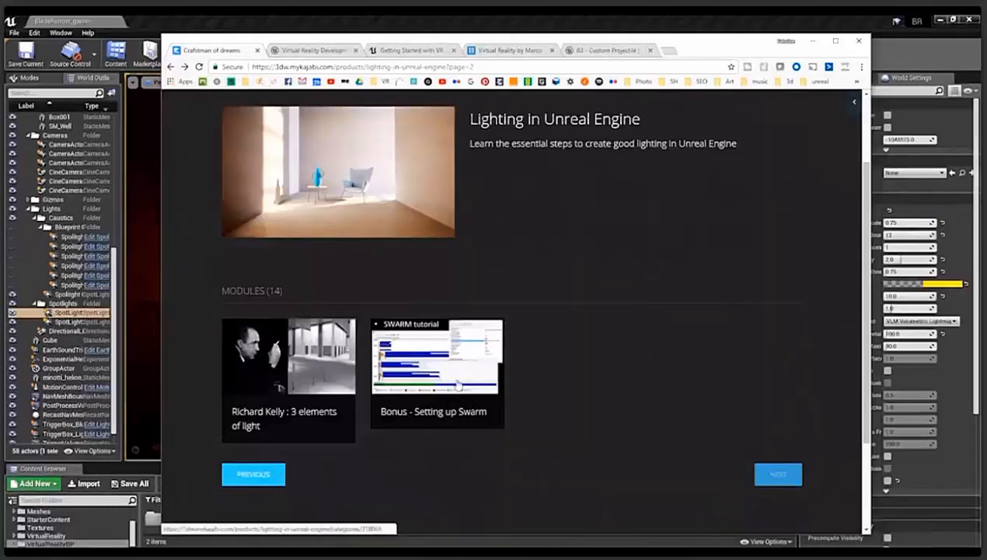
mouse_move(311, 196)
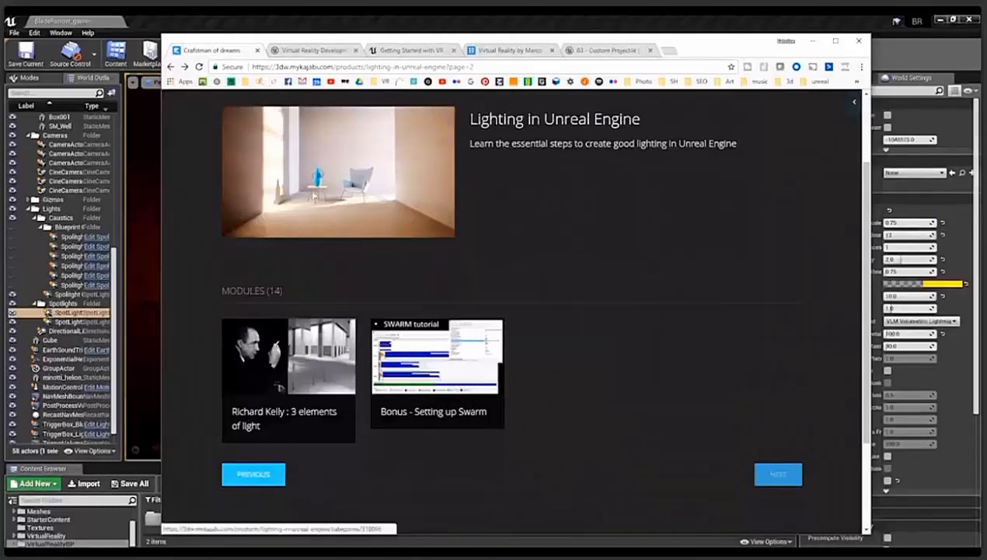
scroll("down", 3)
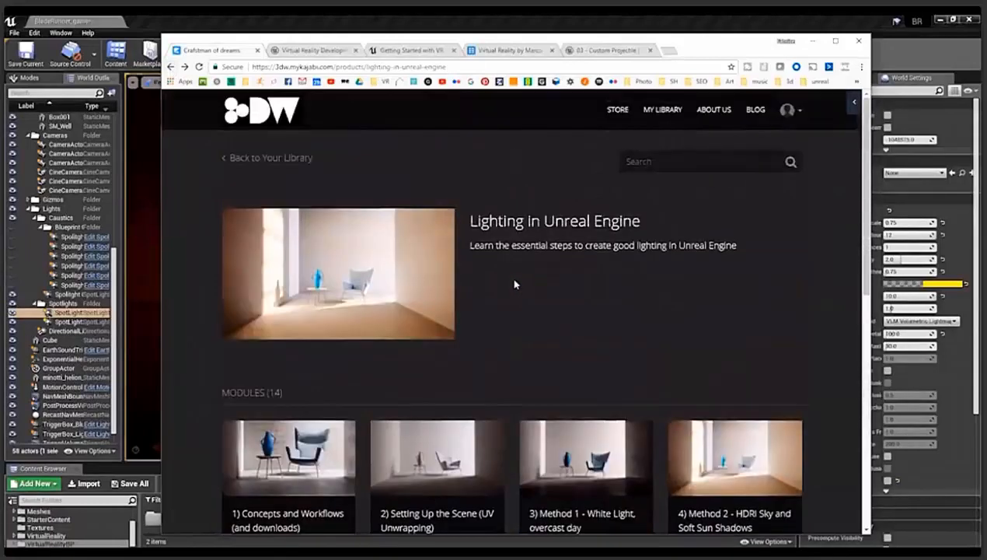
mouse_move(635, 287)
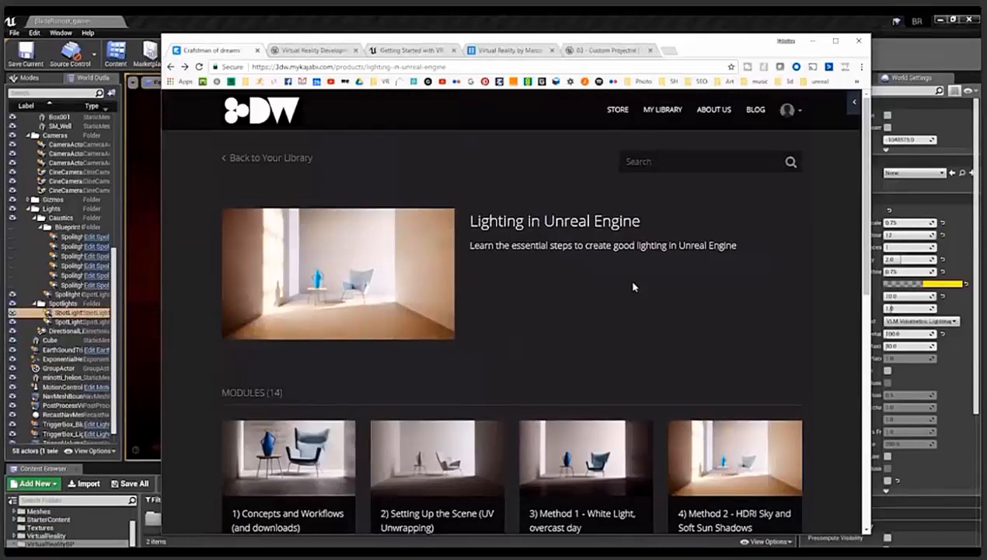
mouse_move(637, 282)
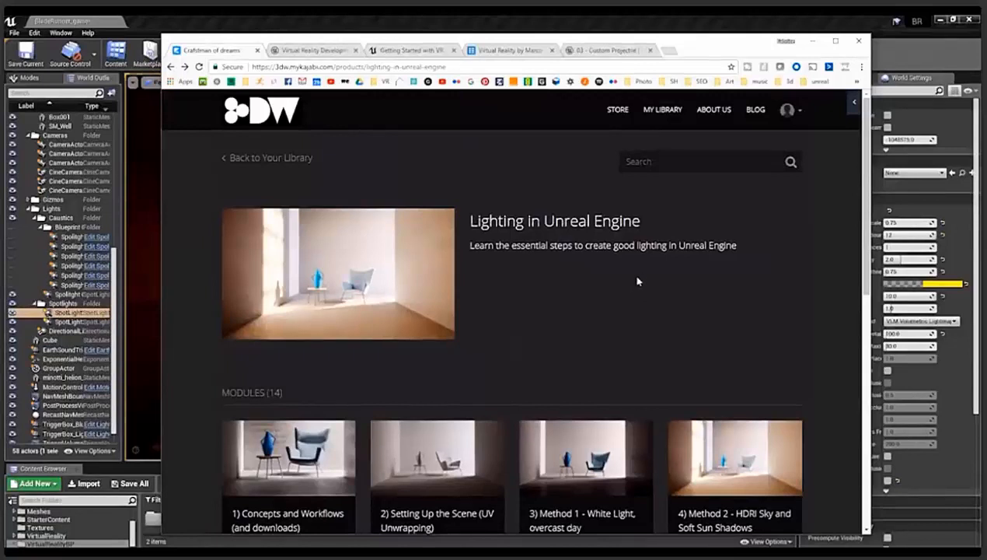
mouse_move(712, 109)
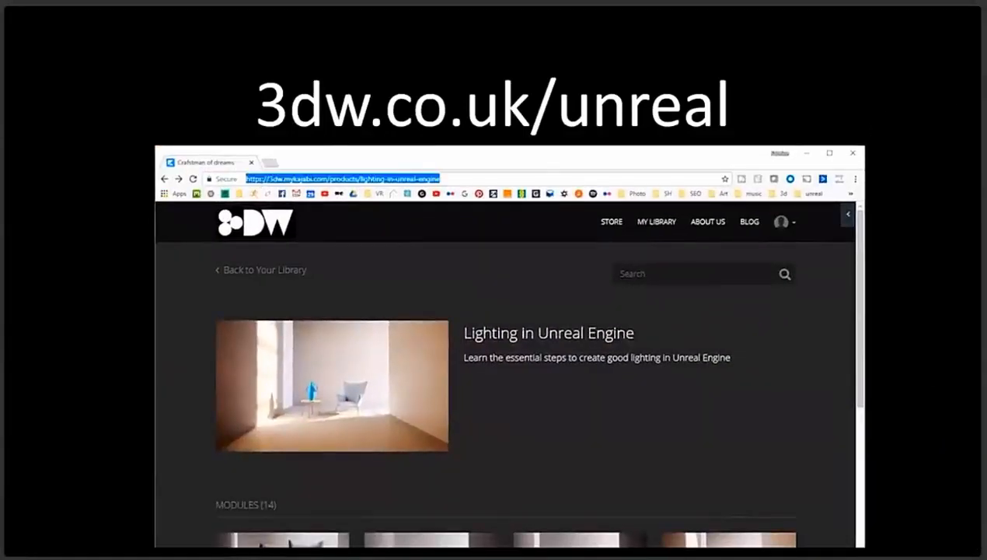
Go to 3dw.co.uk/unreal and scroll to the Learn More About the Course video.
type("3dw.co.uk")
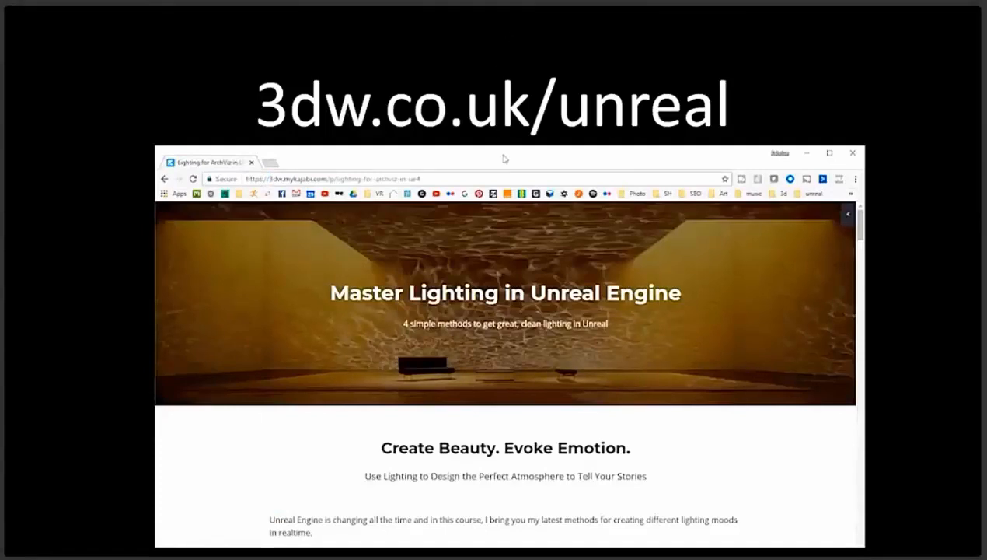
scroll("down", 3)
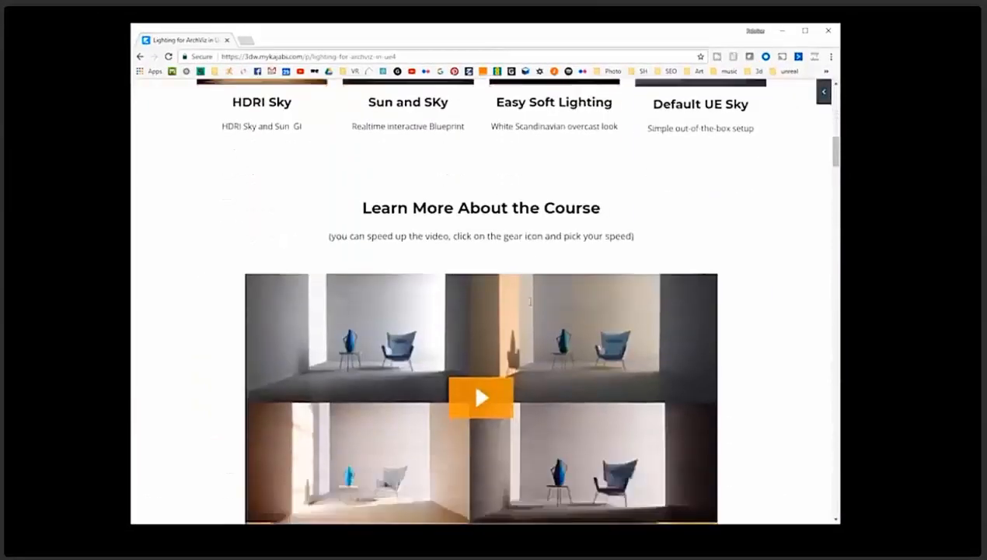